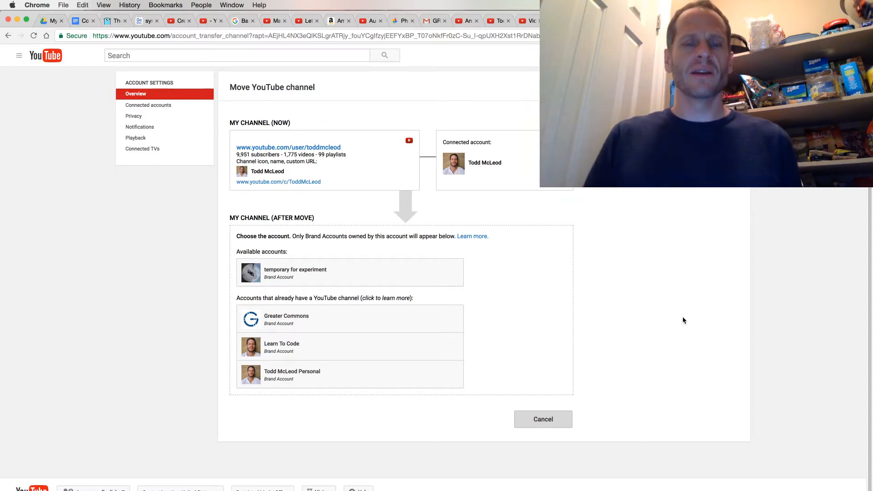
mouse_move(303, 172)
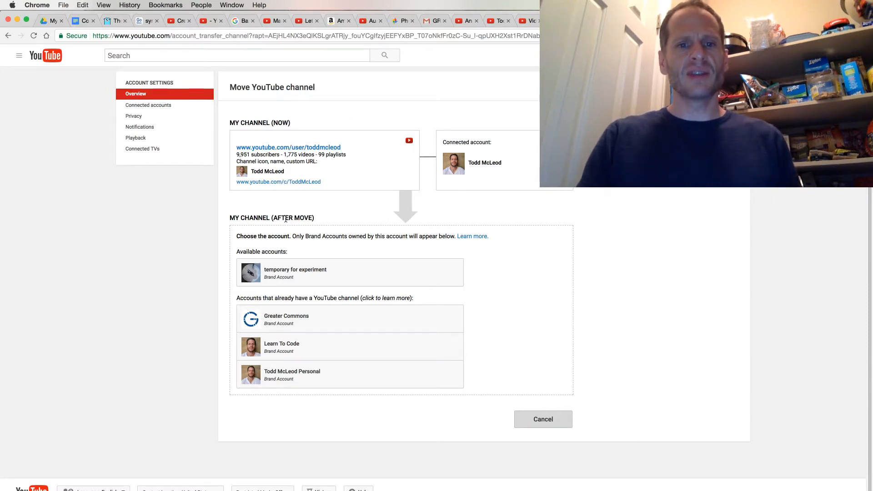
mouse_move(268, 373)
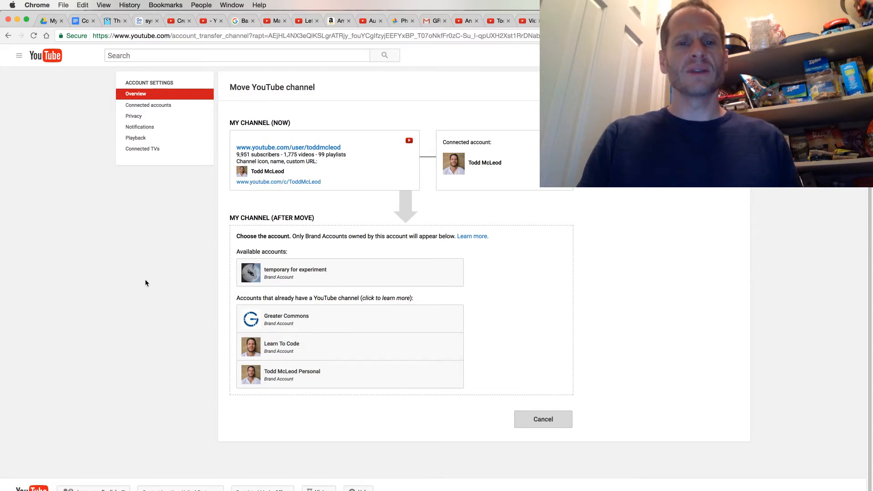
mouse_move(356, 354)
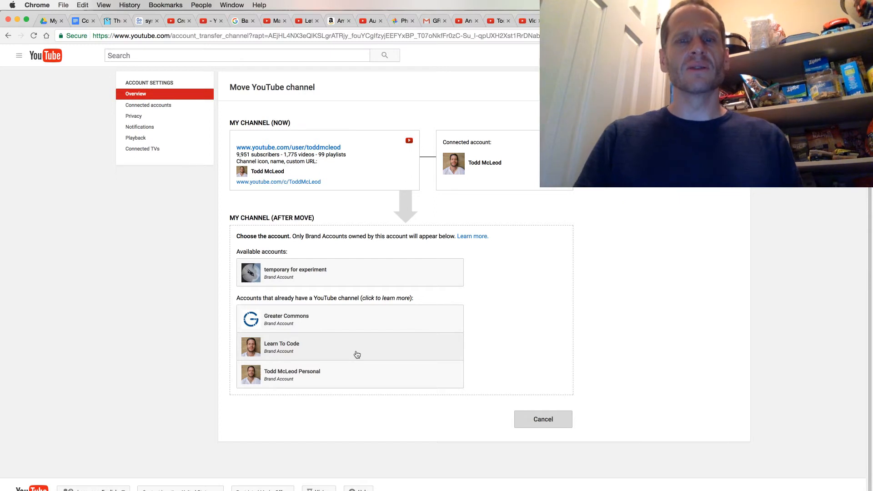
mouse_move(339, 347)
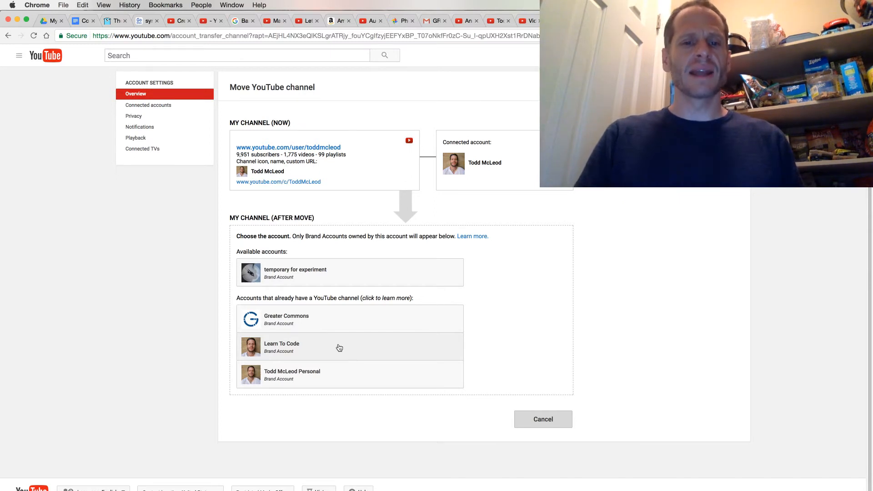
mouse_move(293, 353)
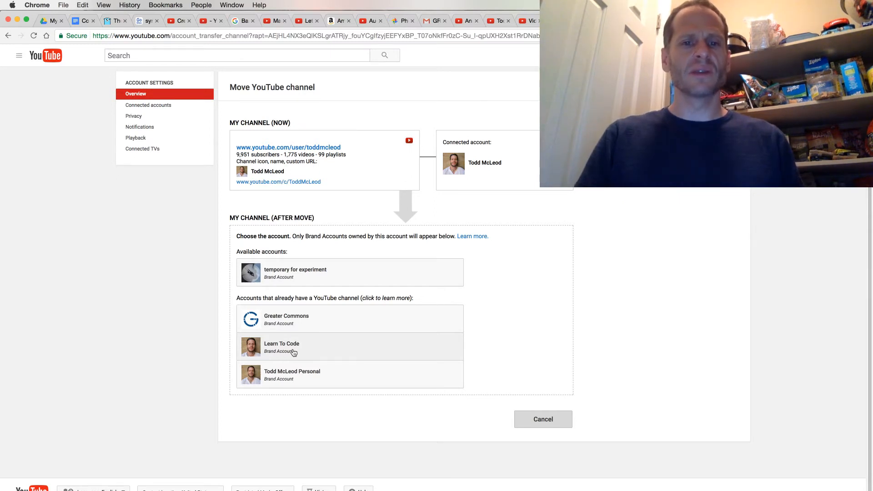
mouse_move(314, 188)
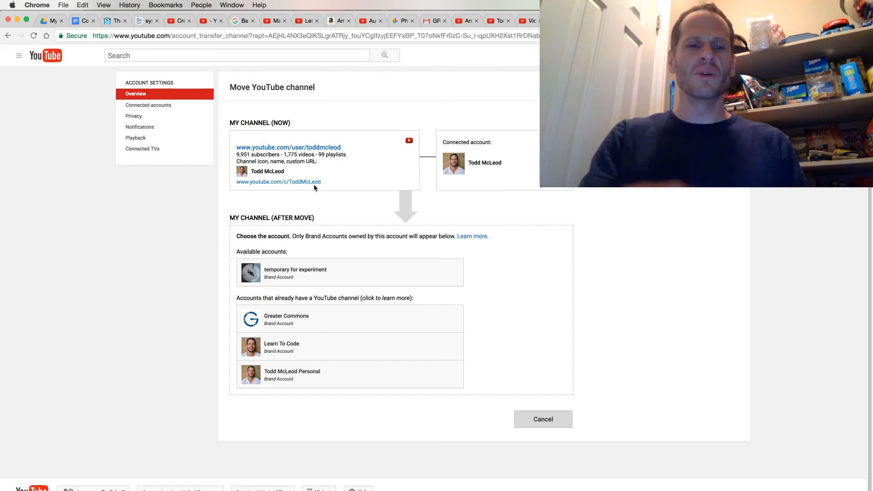
mouse_move(299, 346)
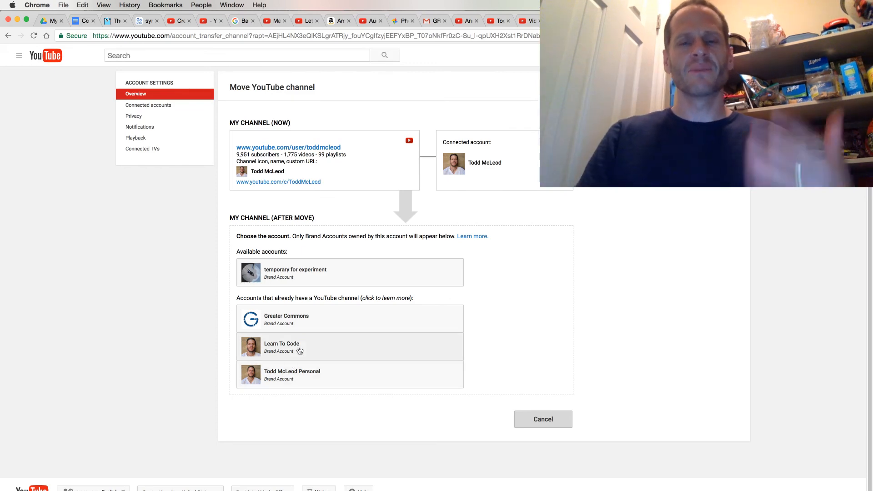